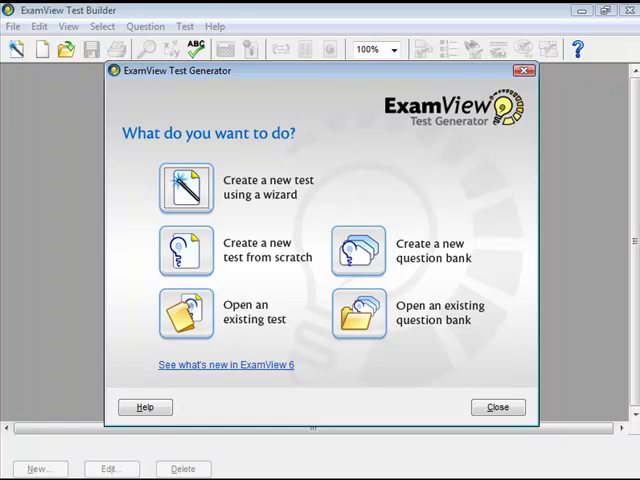
mouse_move(333, 350)
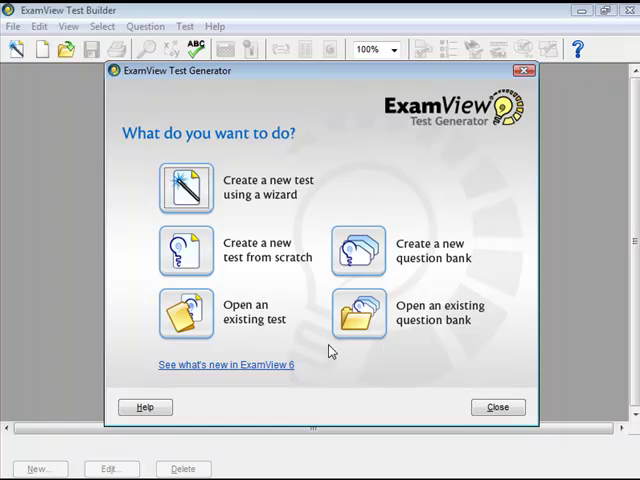
Choose 'Open an existing test' at startup, then dismiss the file browser.
left_click(185, 313)
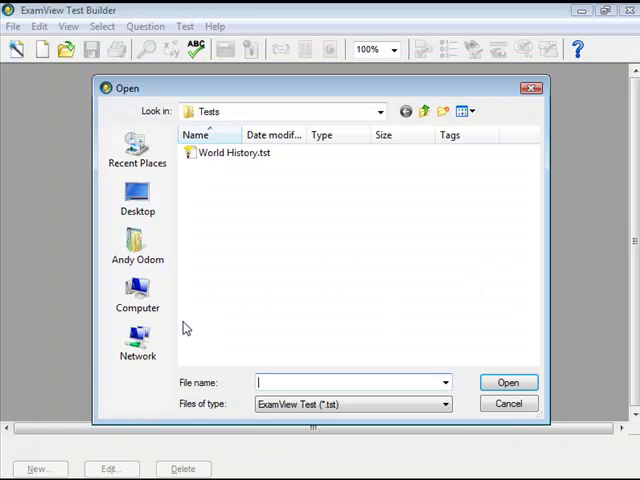
left_click(137, 200)
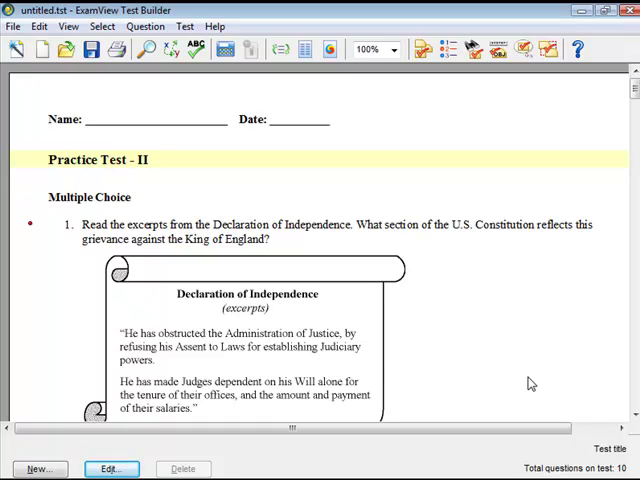
Publish the test to ExamView Test Player on LAN via the File menu.
left_click(13, 26)
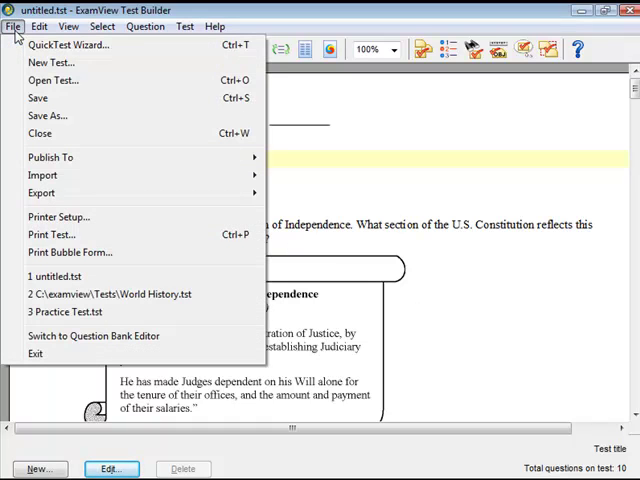
mouse_move(50, 157)
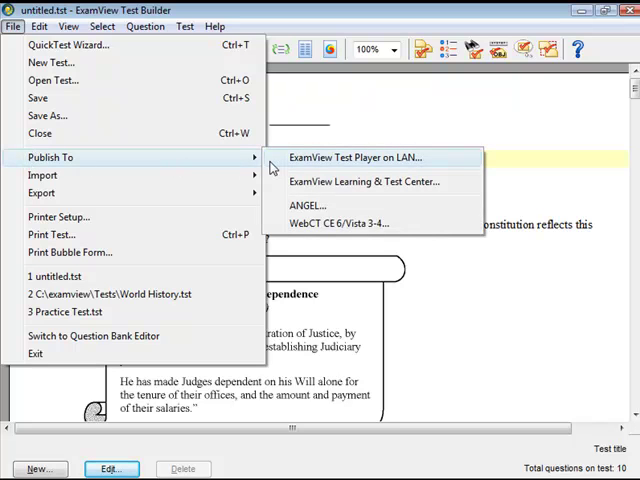
left_click(358, 157)
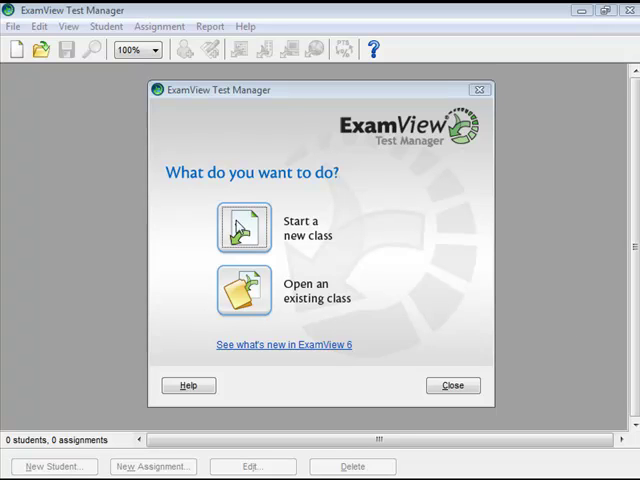
Create a class named 'New Class'.
left_click(243, 227)
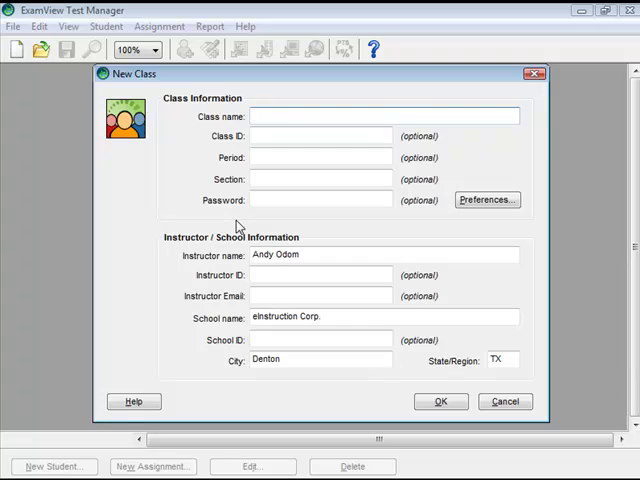
type("New")
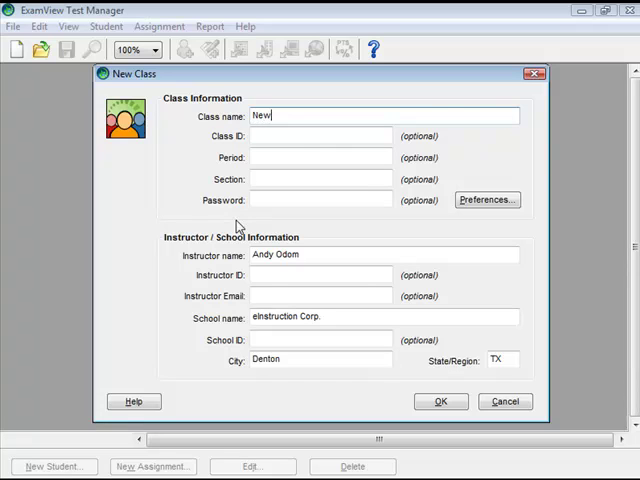
type("Class")
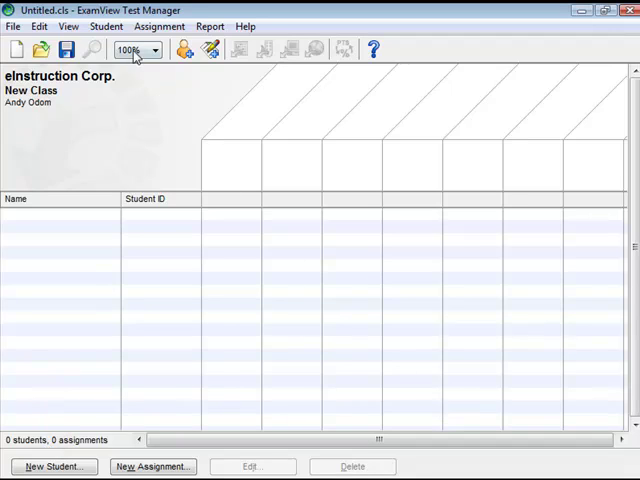
left_click(105, 26)
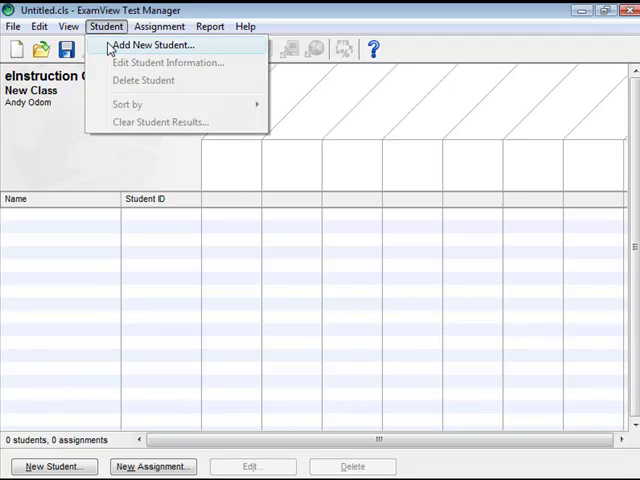
left_click(152, 44)
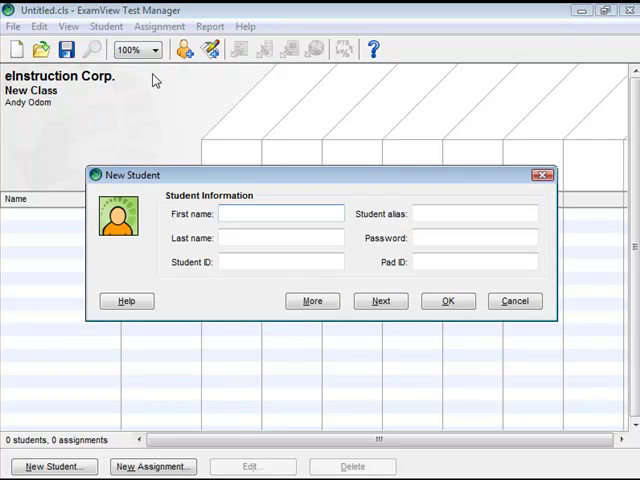
type("Chris")
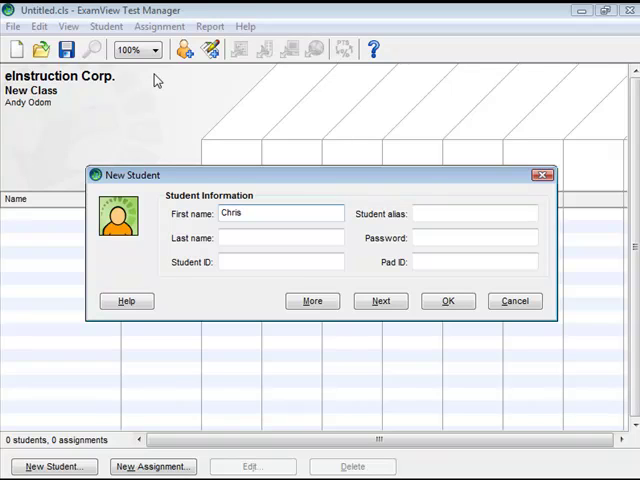
type("Blake")
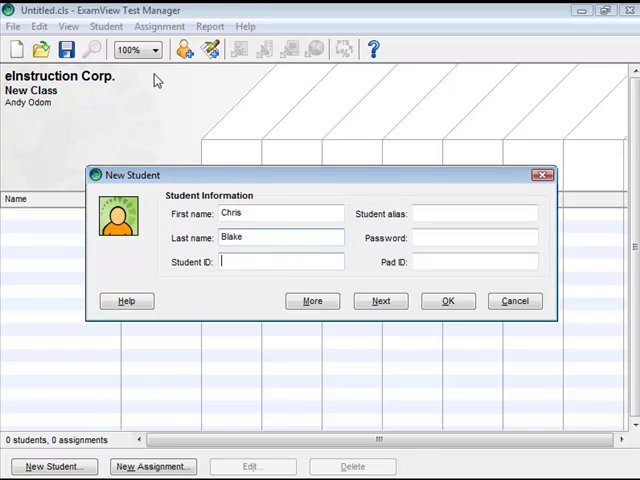
type("123")
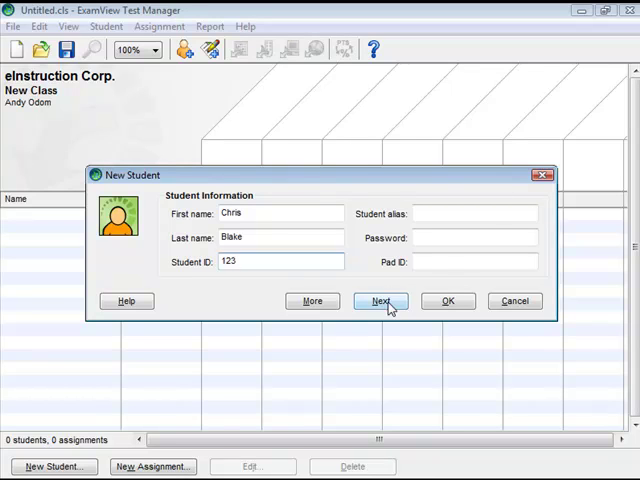
left_click(380, 301)
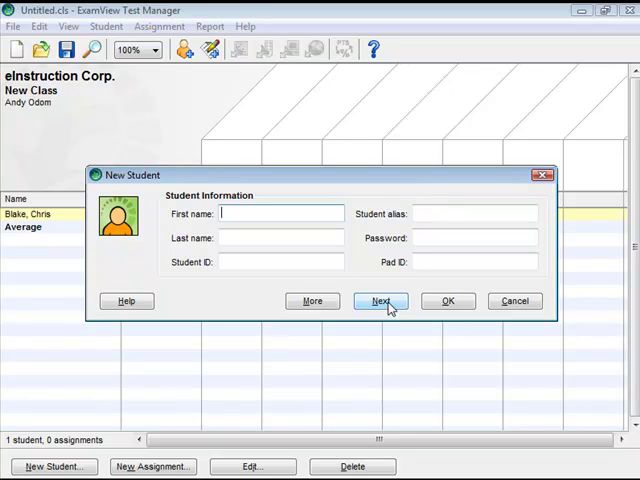
type("Darrell")
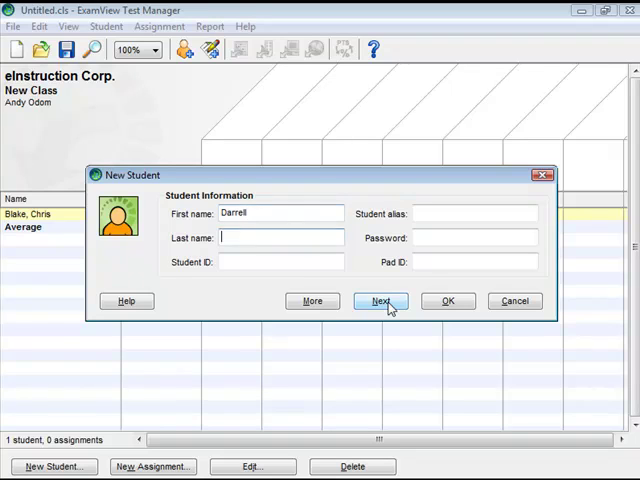
type("Ward")
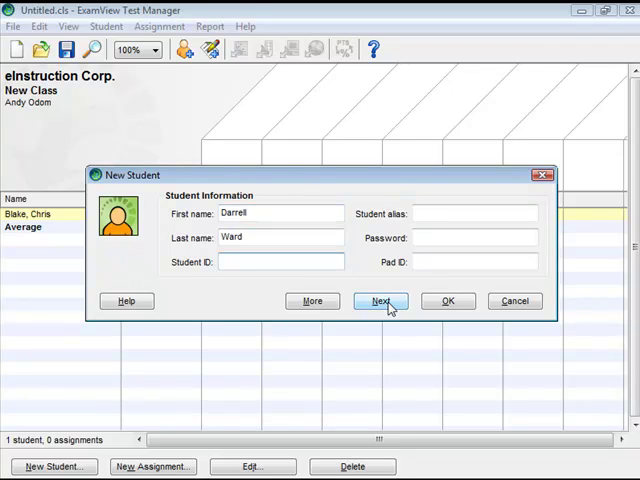
type("456")
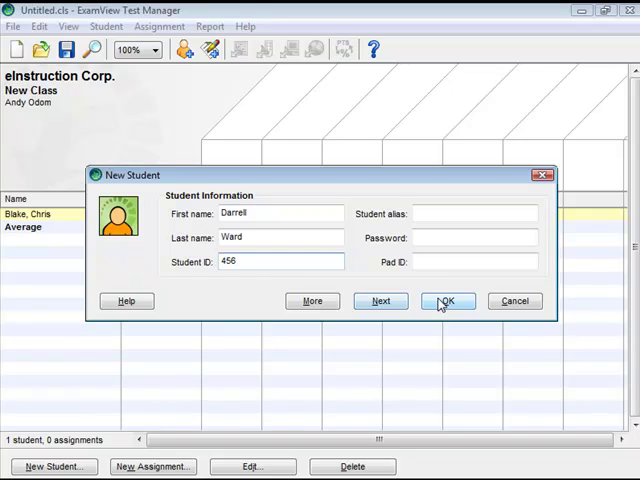
left_click(446, 301)
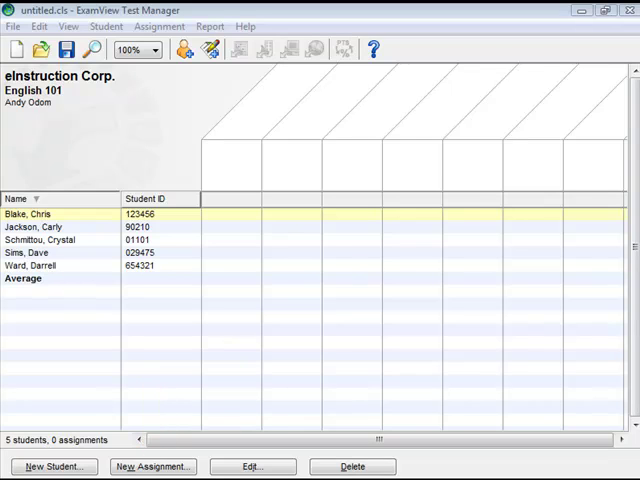
Start a new assignment with the New Assignment button.
left_click(159, 26)
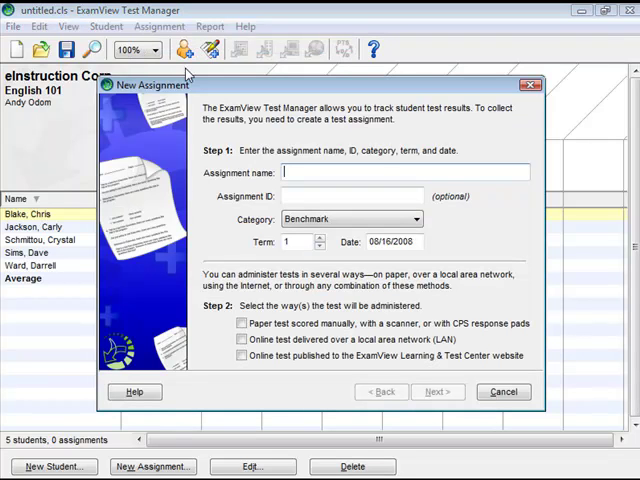
Name the assignment 'Practice Test' and select online LAN delivery.
type("P")
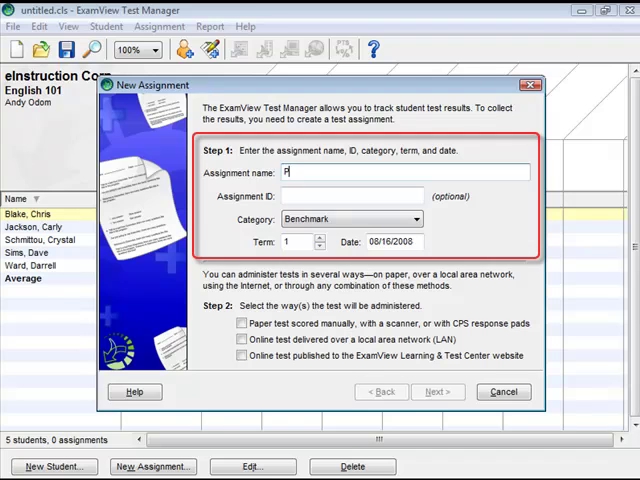
type("ractice Te")
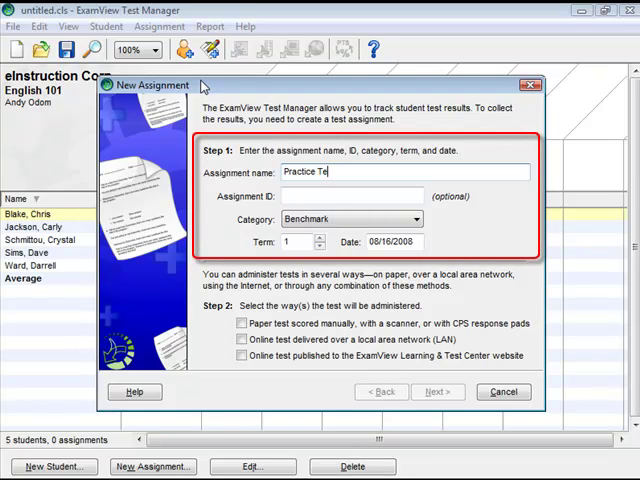
type("st")
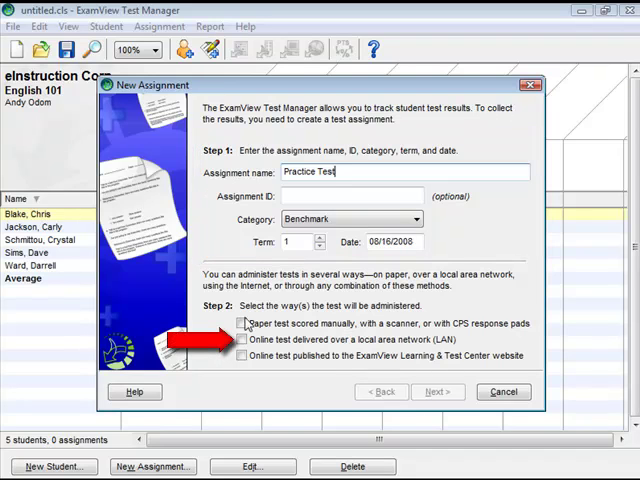
left_click(243, 340)
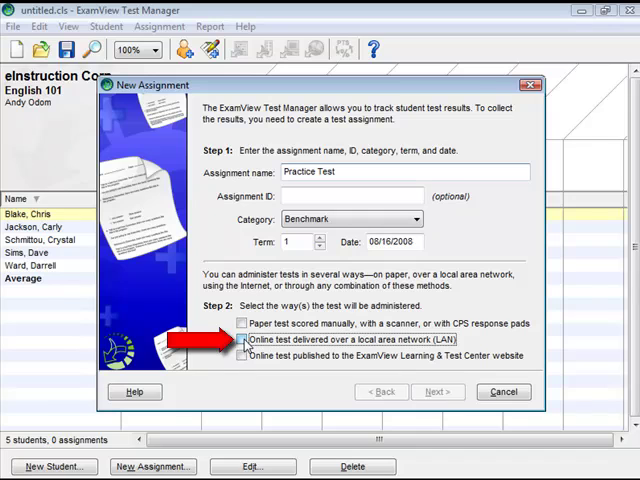
left_click(242, 340)
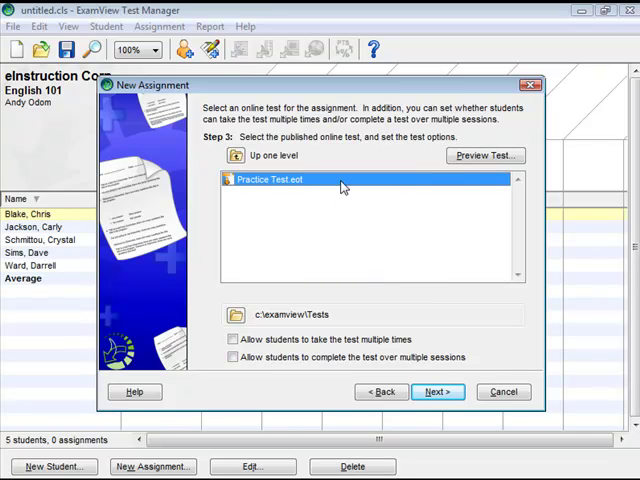
mouse_move(335, 292)
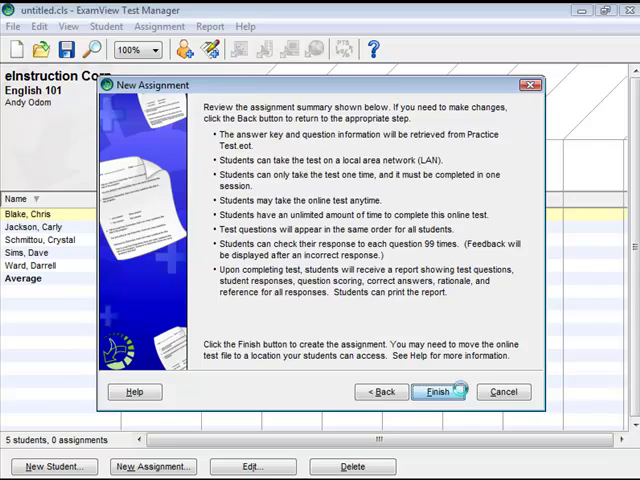
Finish the wizard to create the Practice Test assignment with its published file.
left_click(435, 391)
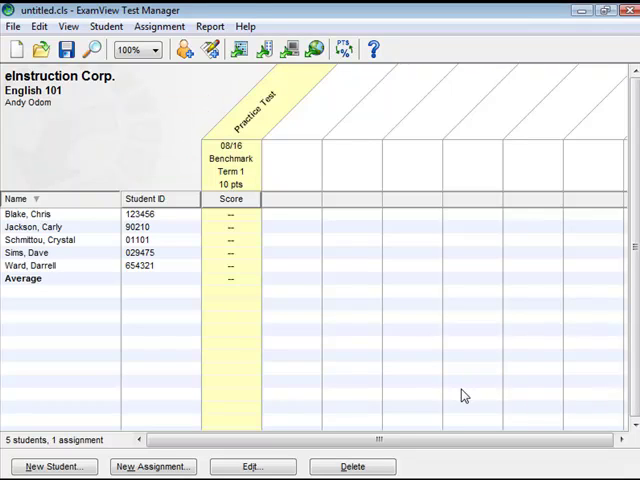
left_click(230, 245)
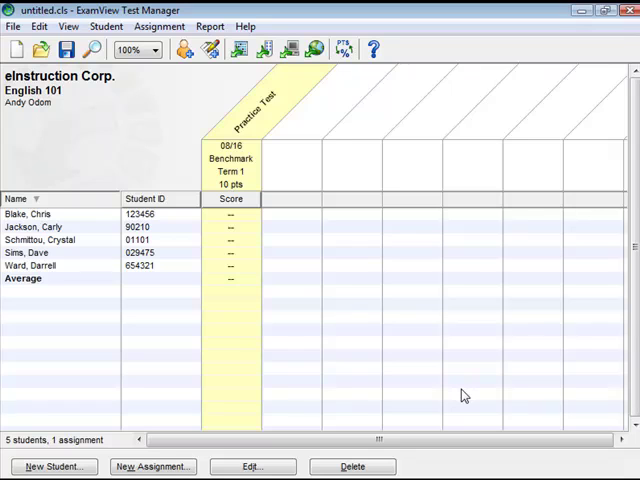
mouse_move(607, 348)
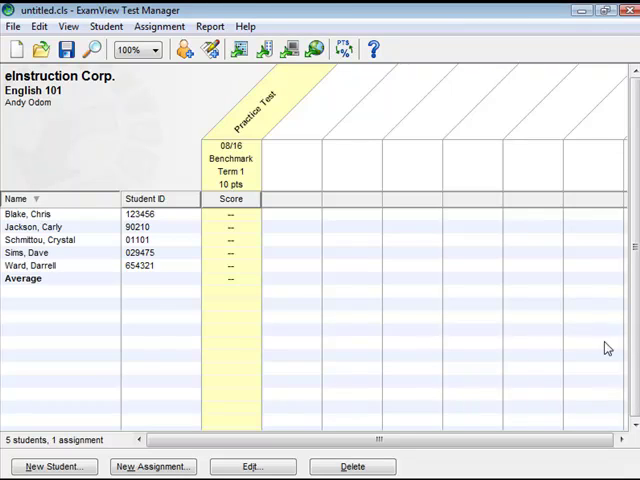